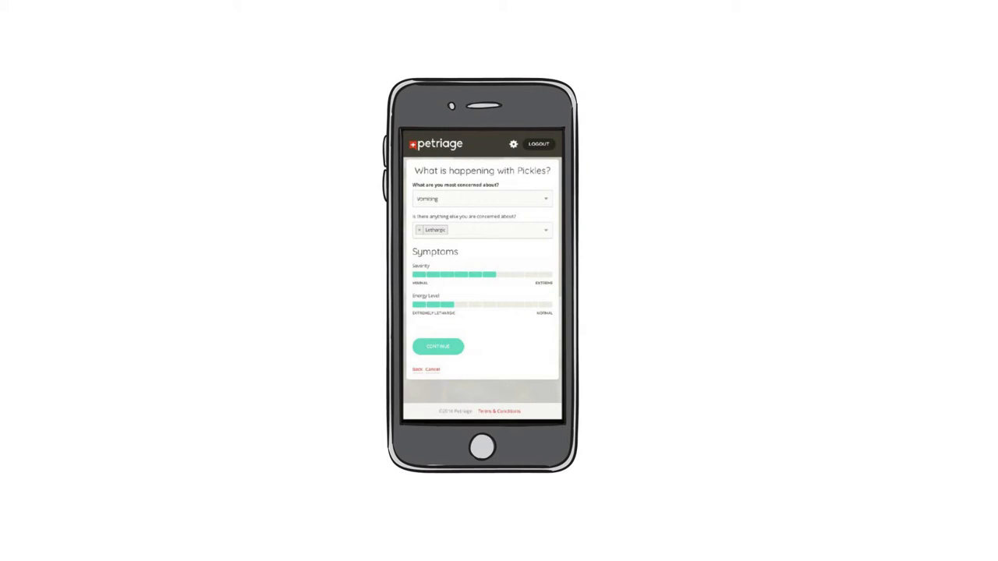
Submit Pickles's vomiting symptoms to receive the Worrisome analysis advising a vet visit within 2 days.
left_click(437, 346)
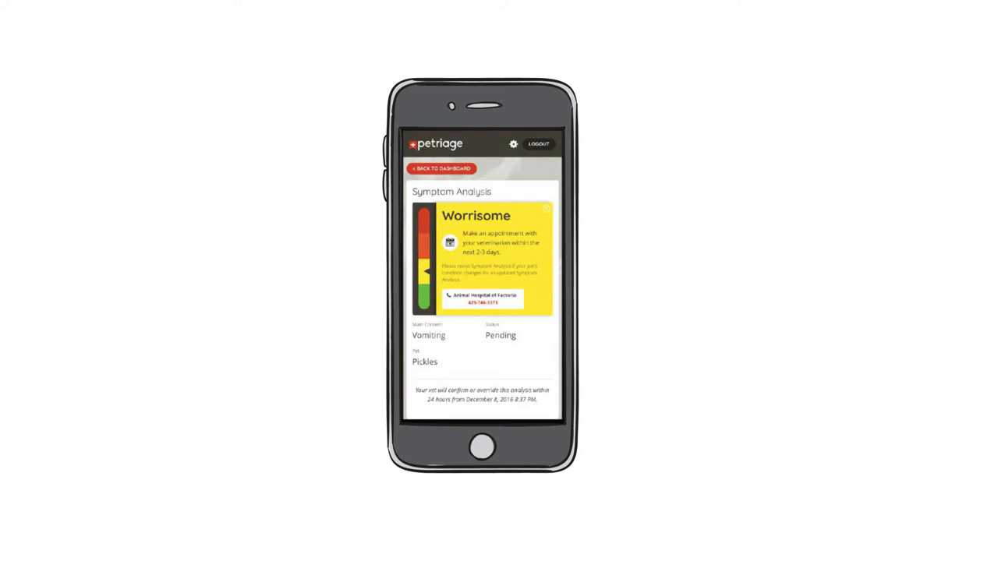